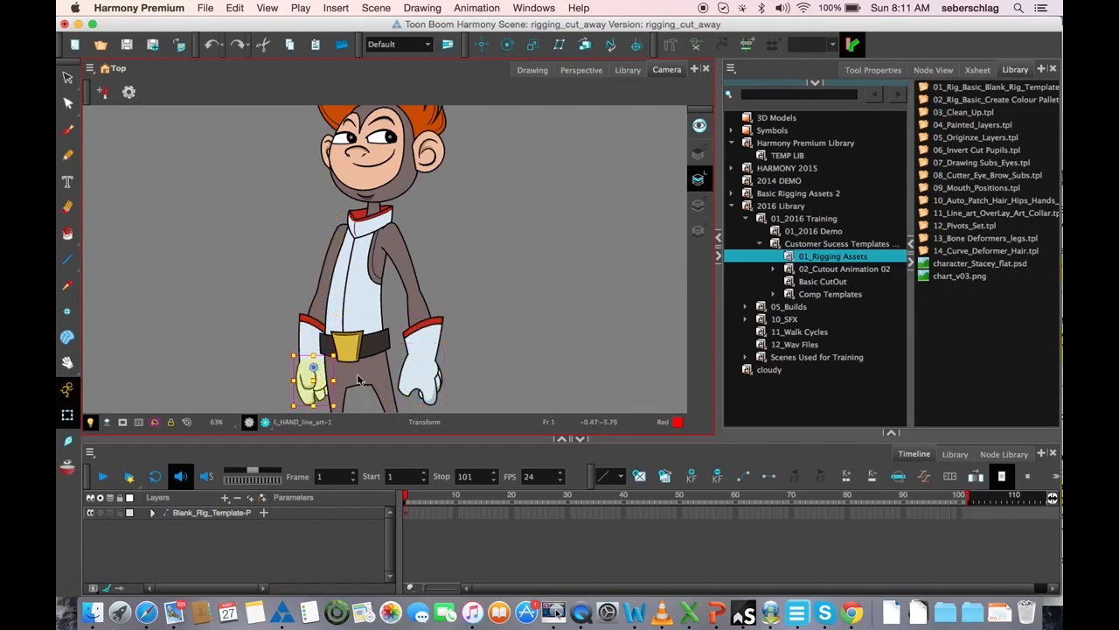
- Select the upper arm drawing node in the rig's node network
left_click(423, 315)
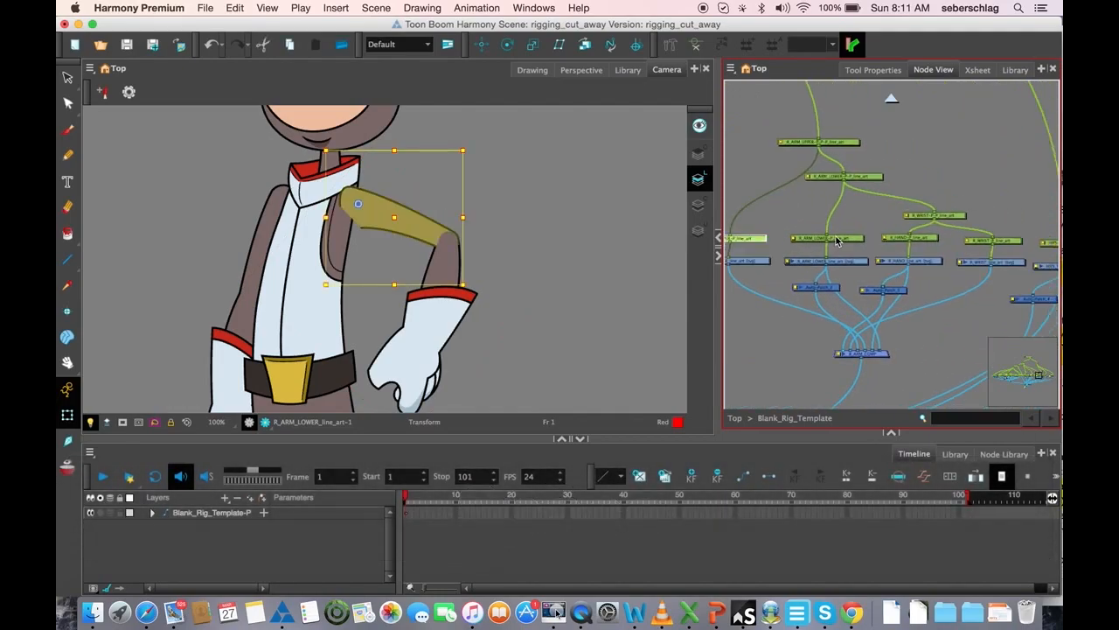
left_click(745, 238)
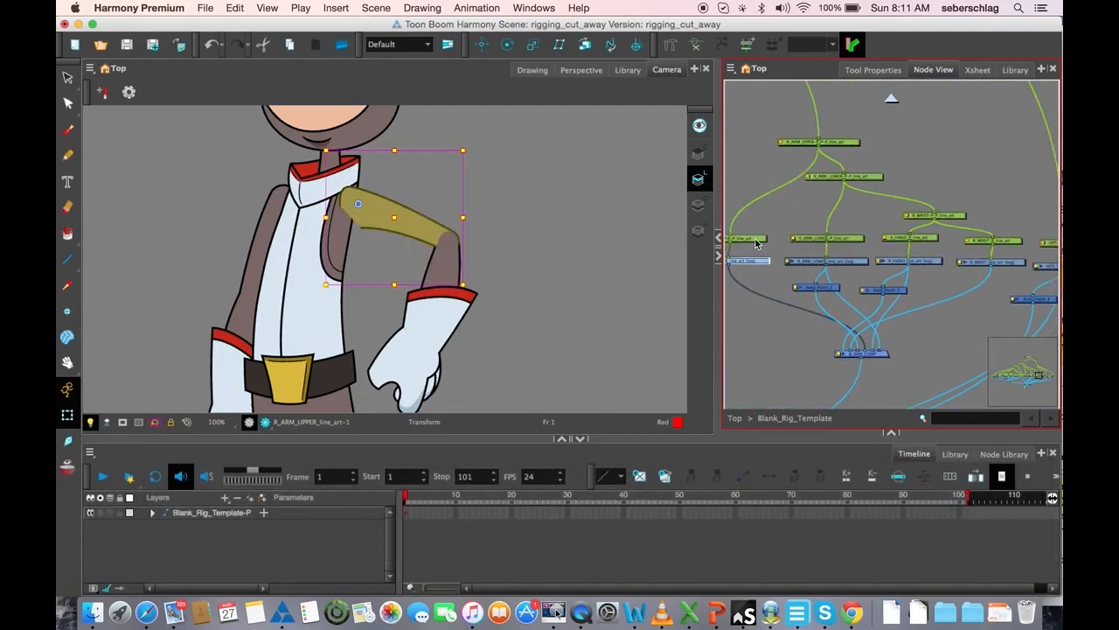